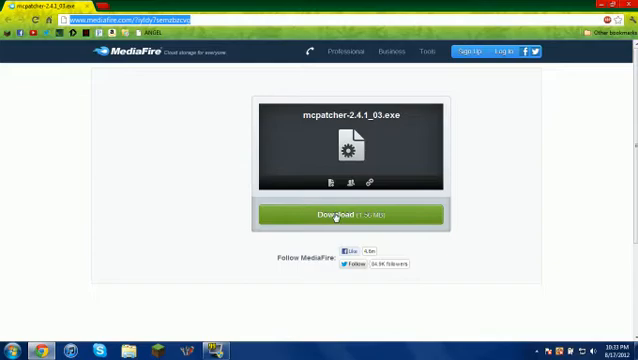
# Download mcpatcher-2.4.1_03.exe from its MediaFire page.
pyautogui.click(349, 214)
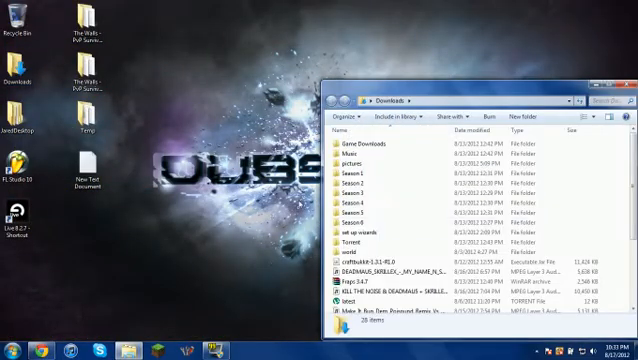
# Scroll the Downloads folder to find the mcpatcher-2.4.1_03 installer.
pyautogui.scroll(-3)
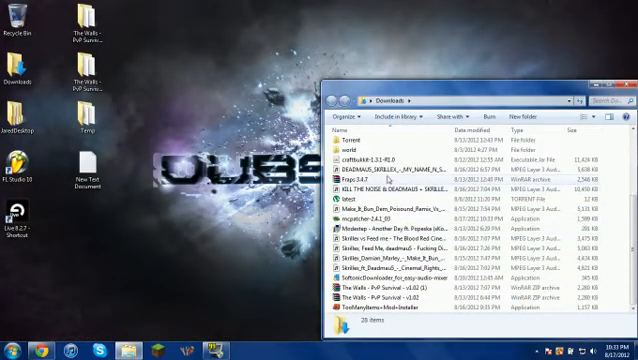
pyautogui.moveTo(388, 284)
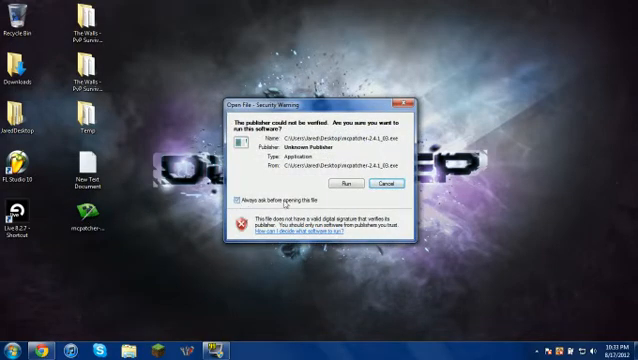
# Accept the security warning so MCPatcher 2.4.1_03 runs.
pyautogui.click(347, 182)
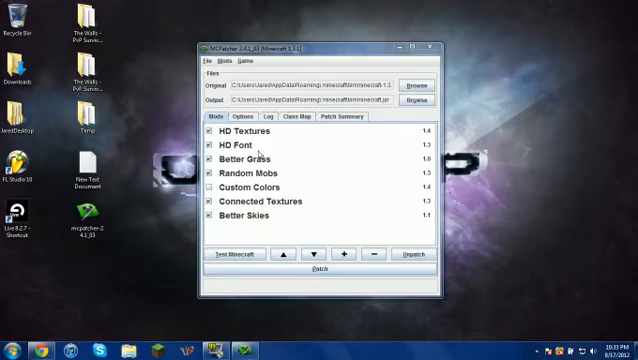
# Review MCPatcher's Options tab, then return to the Mods list.
pyautogui.click(260, 119)
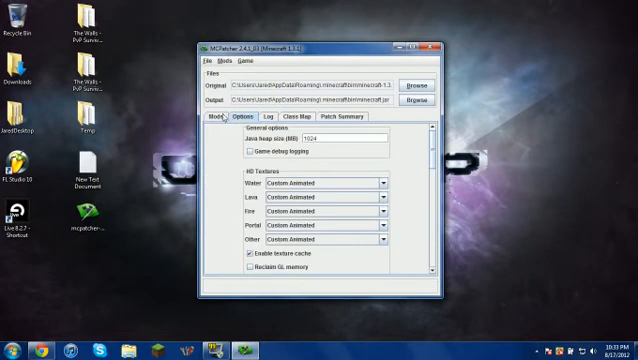
pyautogui.click(211, 118)
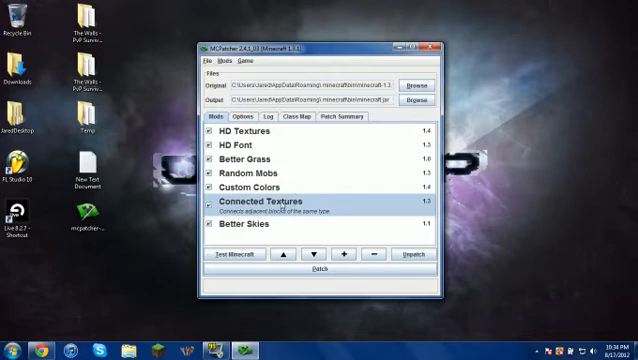
# Read the Custom Colors, HD Font and Better Grass descriptions, then patch Minecraft.
pyautogui.click(254, 191)
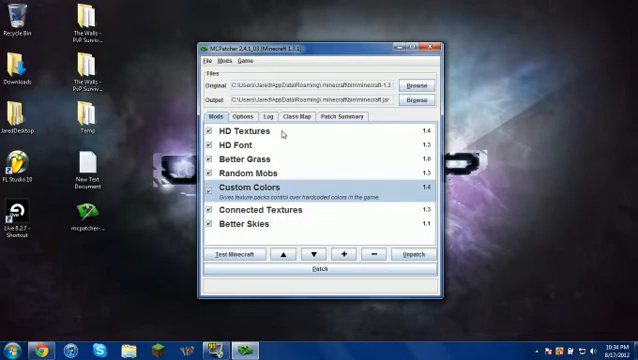
pyautogui.click(240, 145)
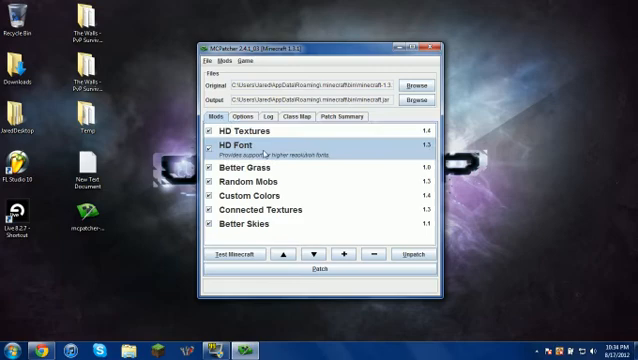
pyautogui.click(245, 159)
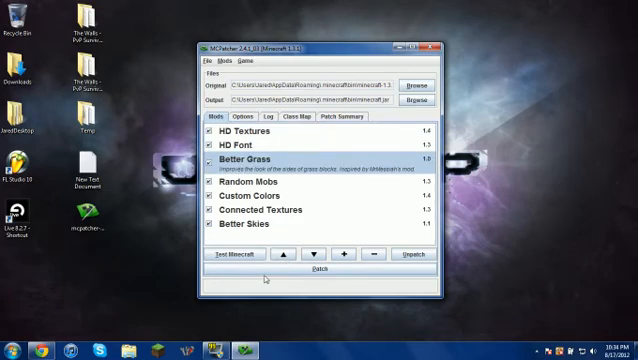
pyautogui.click(322, 270)
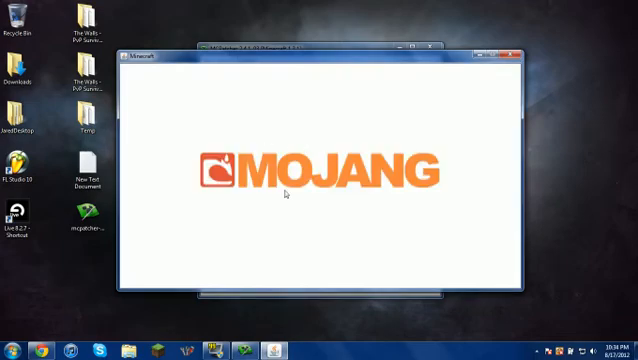
pyautogui.moveTo(344, 200)
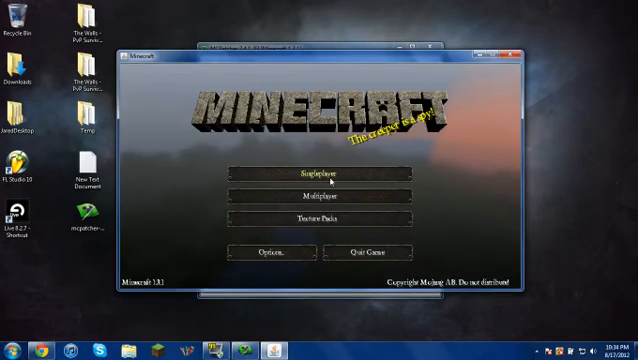
# Select the JohnSmith 32x32 texture pack in Minecraft's Texture Packs list.
pyautogui.click(318, 211)
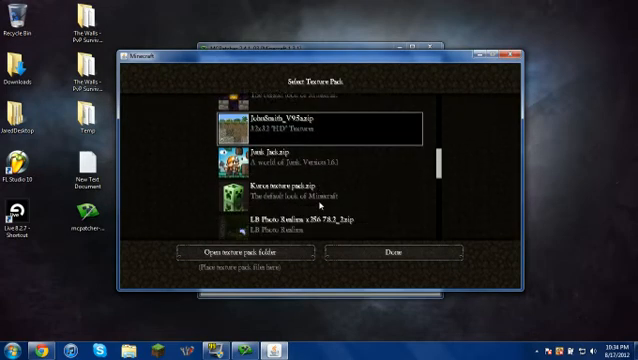
pyautogui.scroll(3)
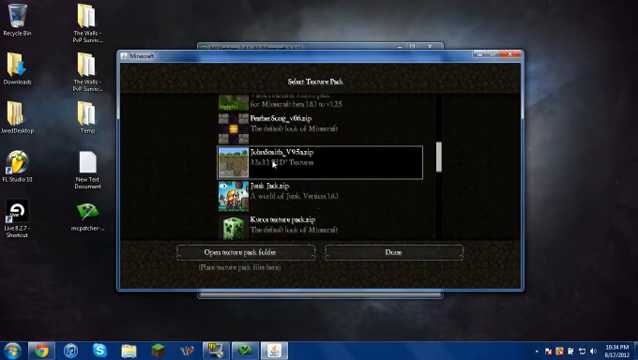
pyautogui.click(384, 251)
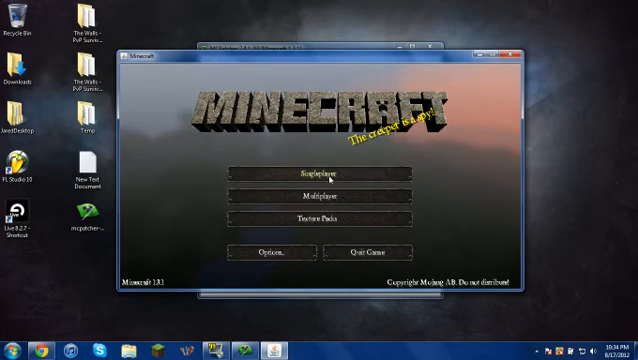
# Load a saved survival world from Singleplayer and pause with Esc.
pyautogui.click(318, 174)
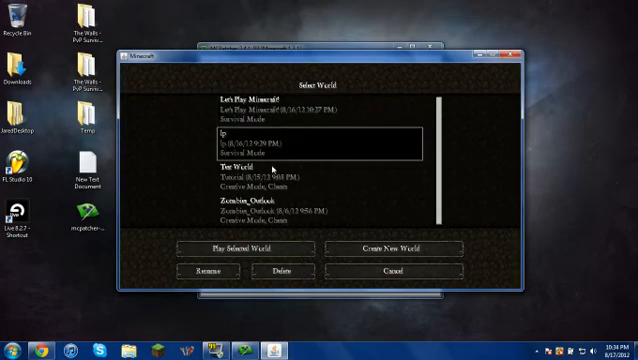
pyautogui.click(247, 247)
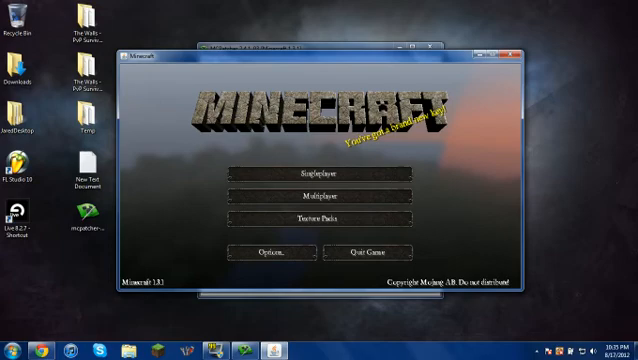
pyautogui.click(318, 175)
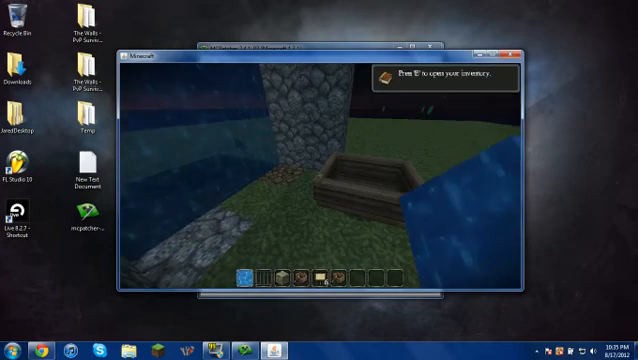
pyautogui.press('Escape')
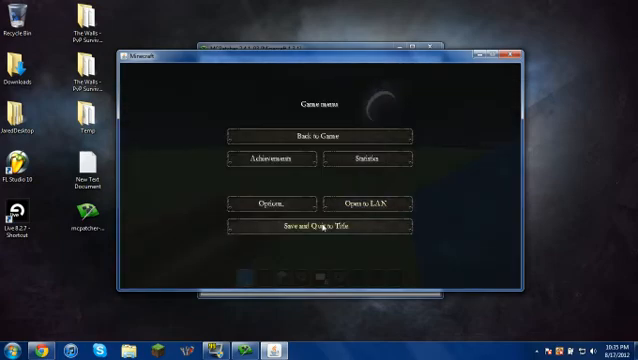